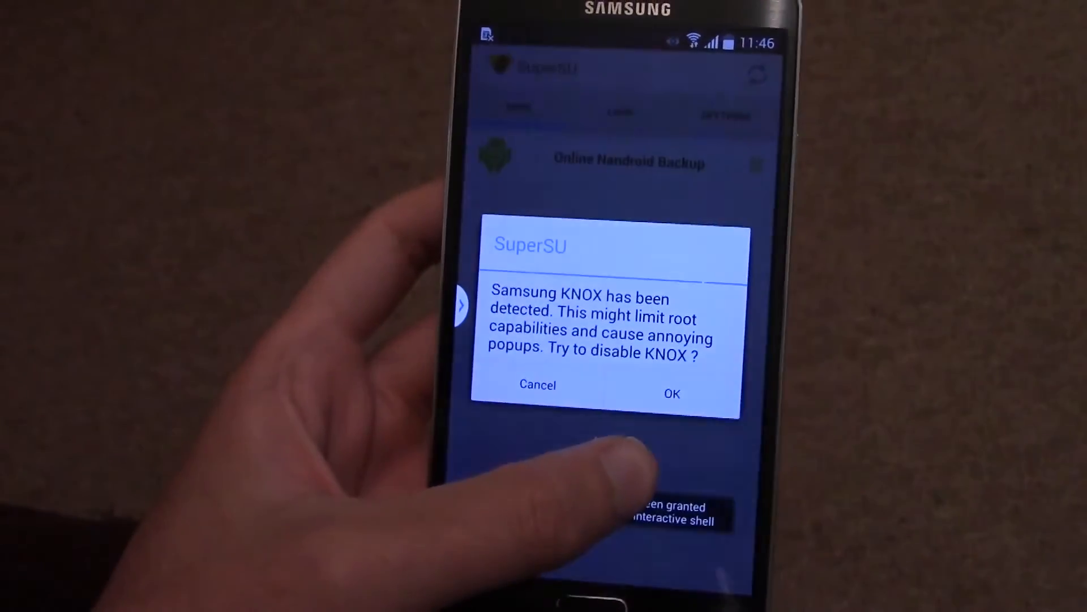
- Confirm the SuperSU prompt to disable Samsung KNOX
click(670, 393)
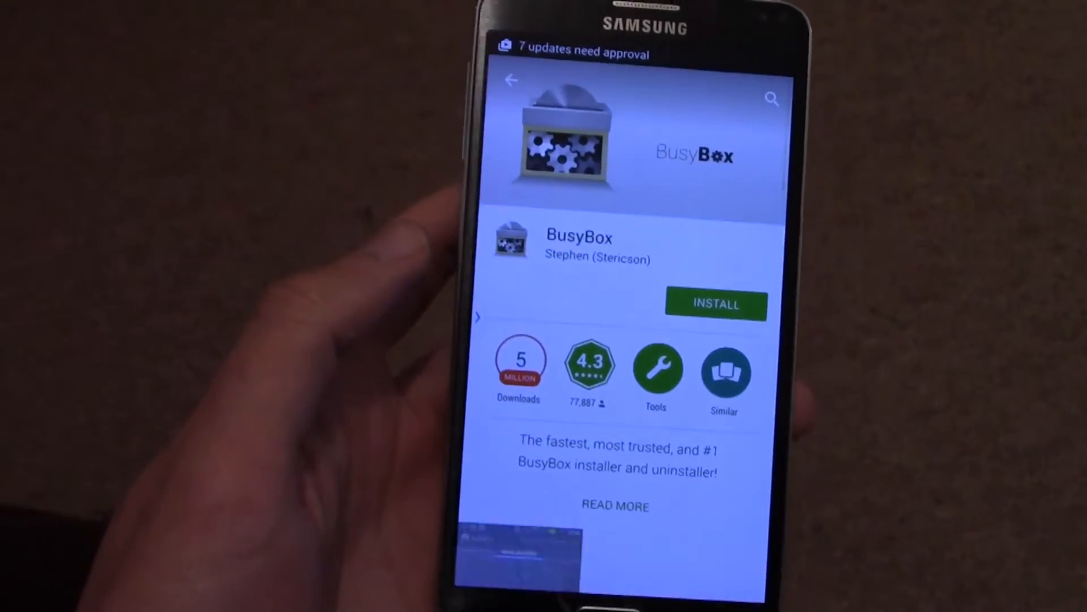
- Start installing BusyBox from its Play Store page
click(716, 304)
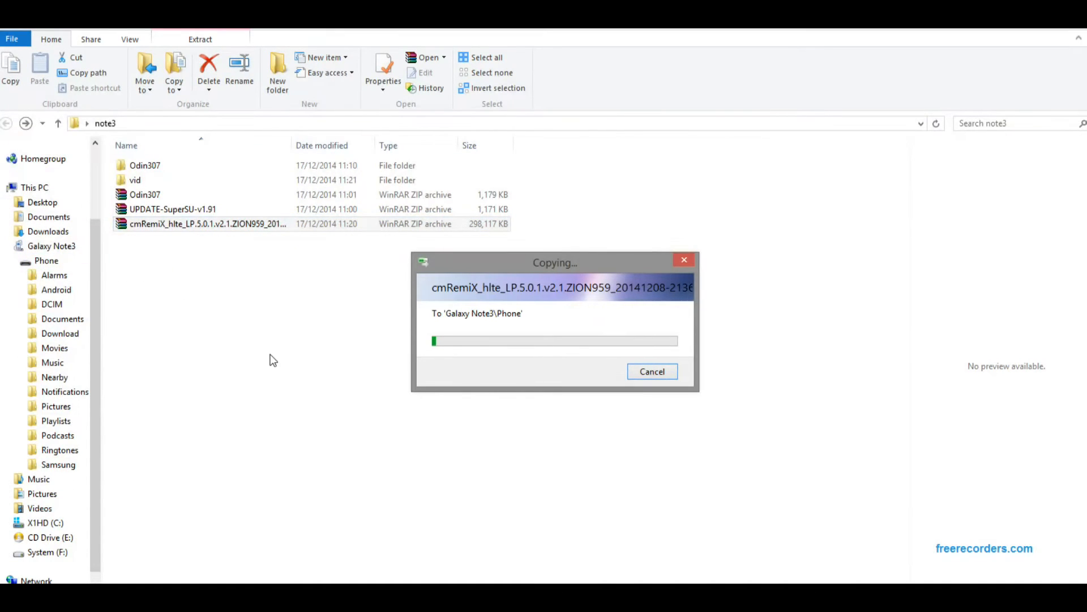
mouse_move(359, 499)
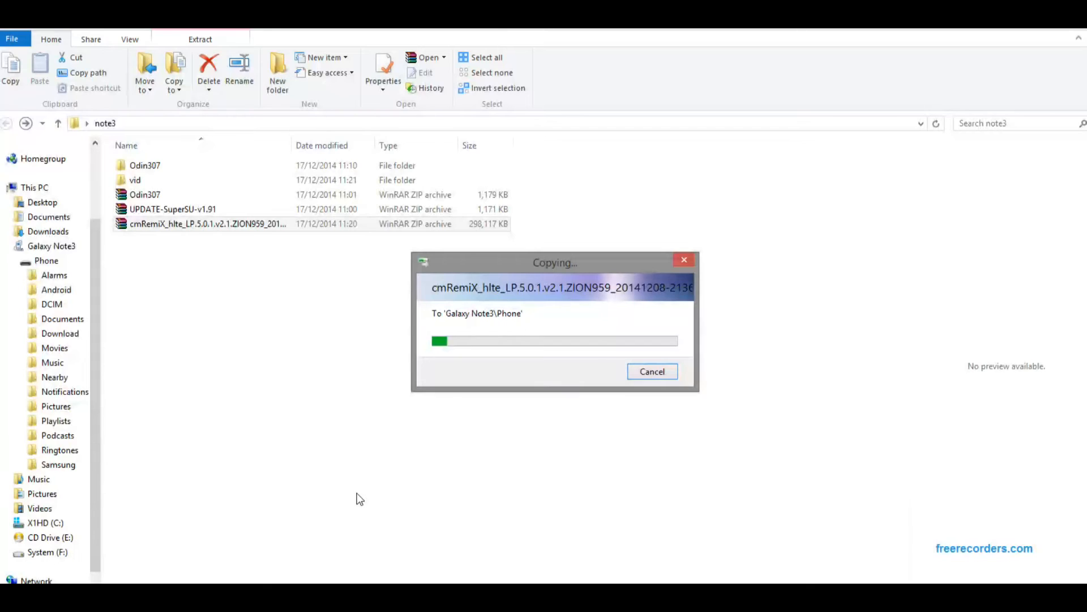